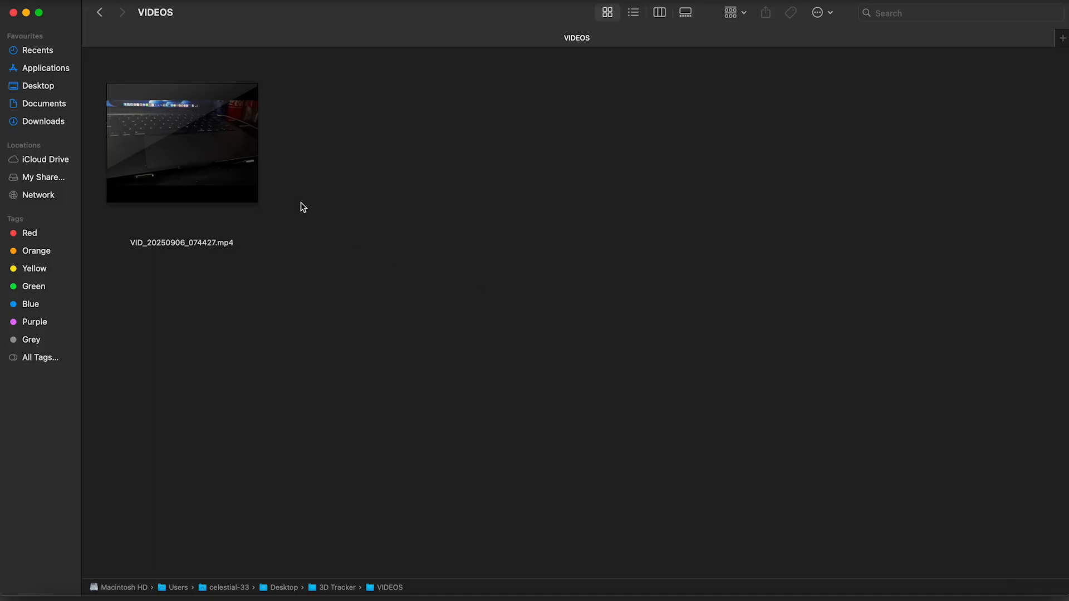
Begin typing 'brew install ff' to install the ffmpeg dependency.
double_click(182, 142)
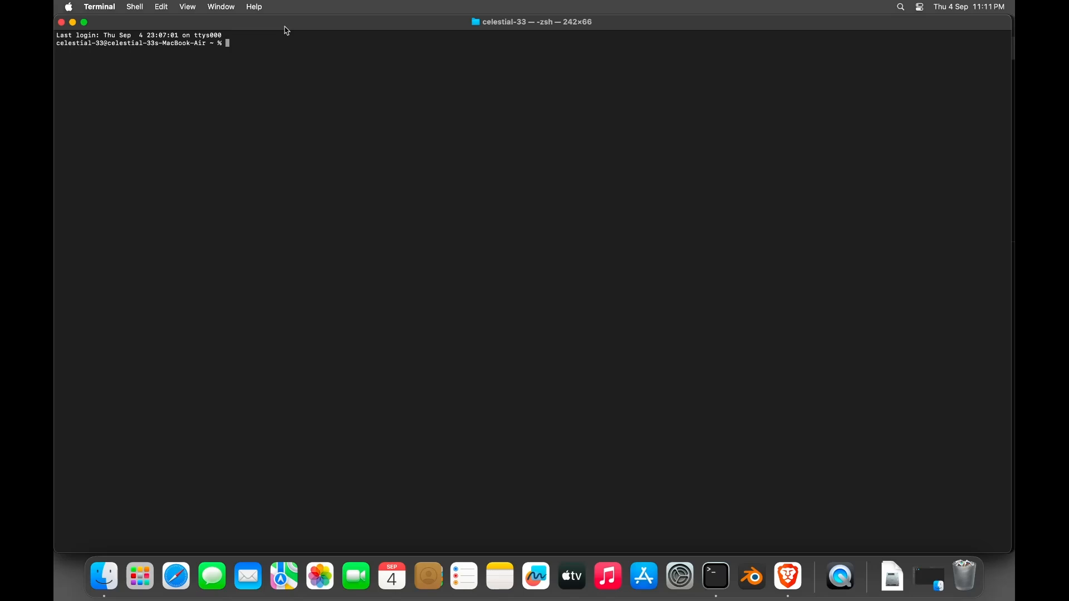
type("brew install")
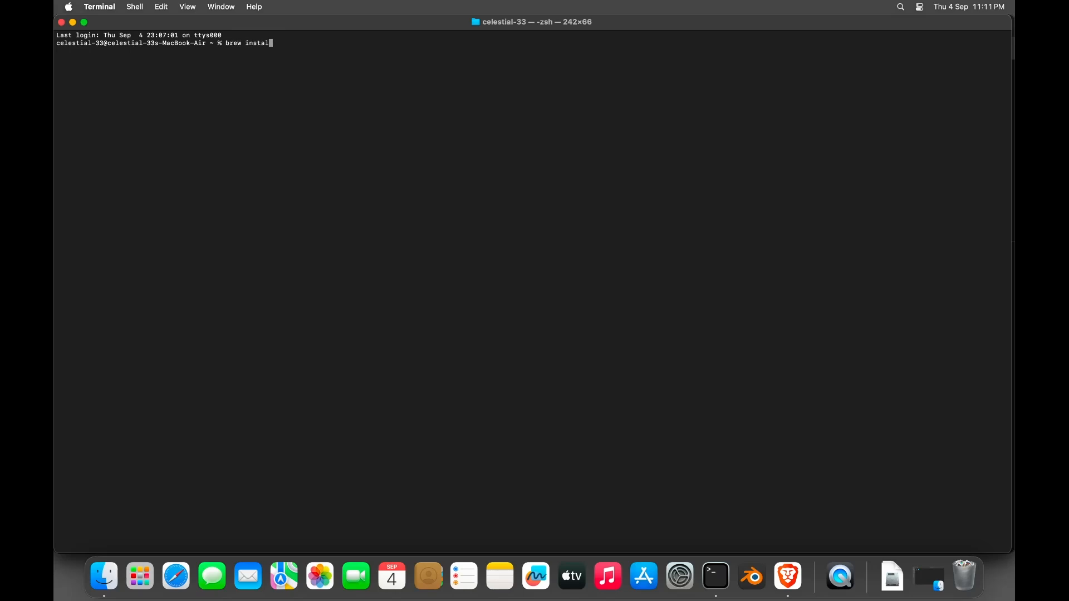
type("ff")
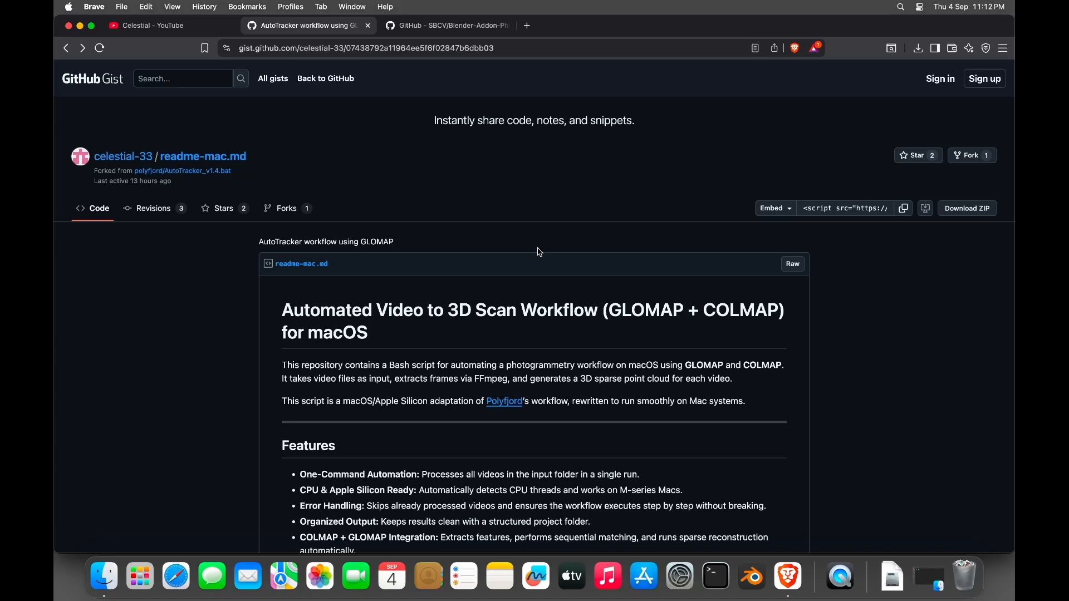
scroll("down", 3)
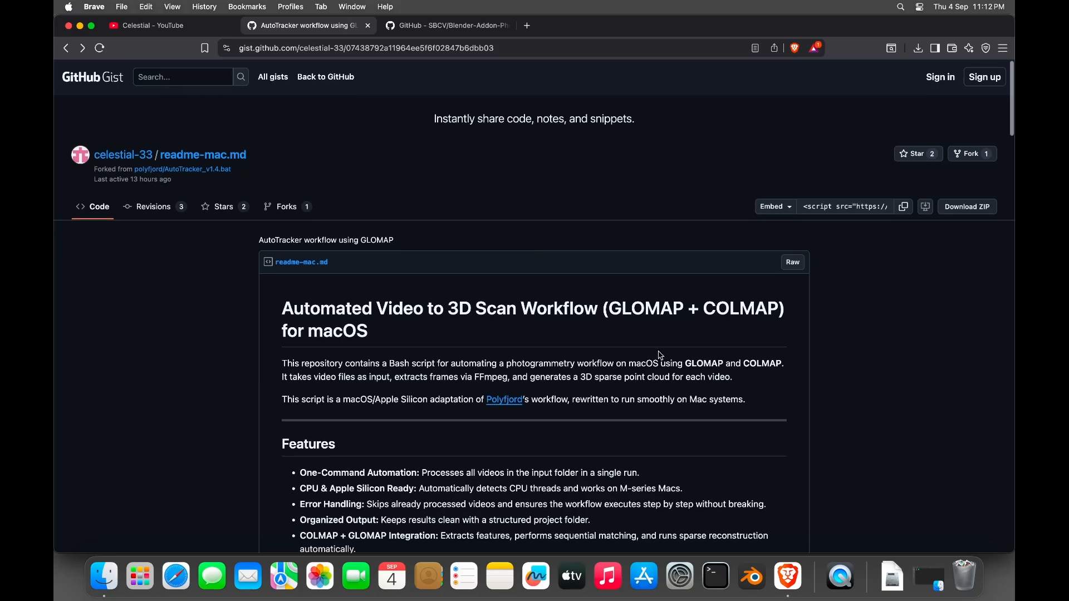
scroll("down", 3)
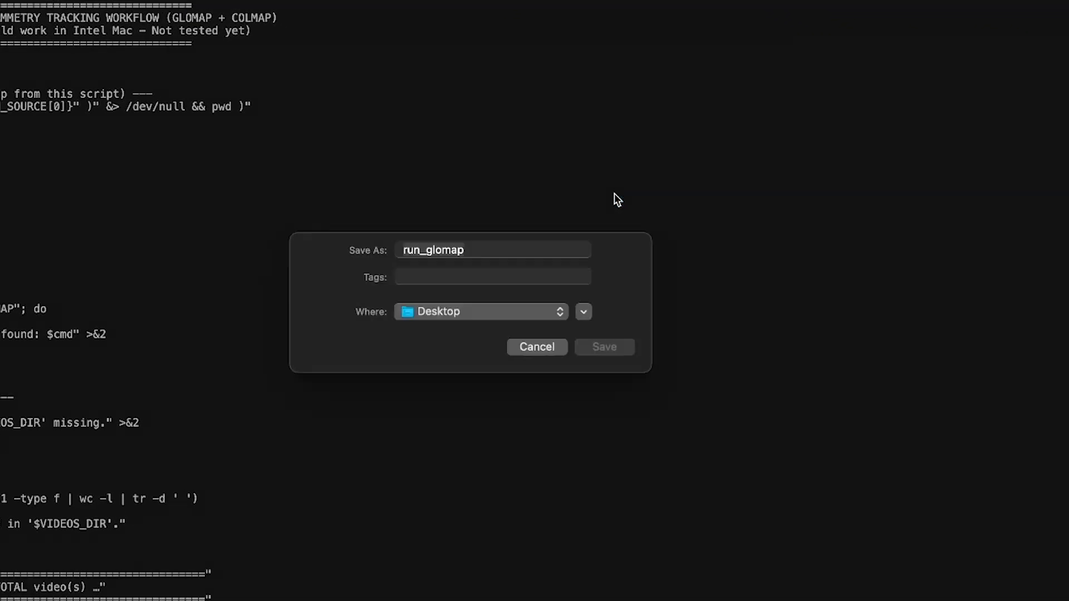
Rename the raw script to run_glomap.sh and save it to the Desktop.
left_click(492, 250)
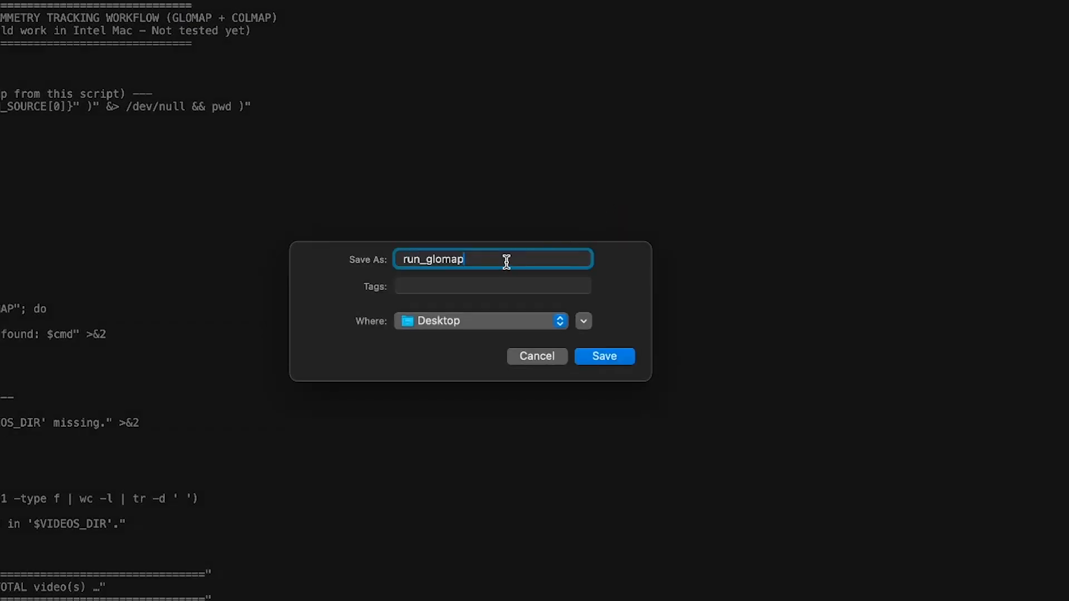
type(".sh")
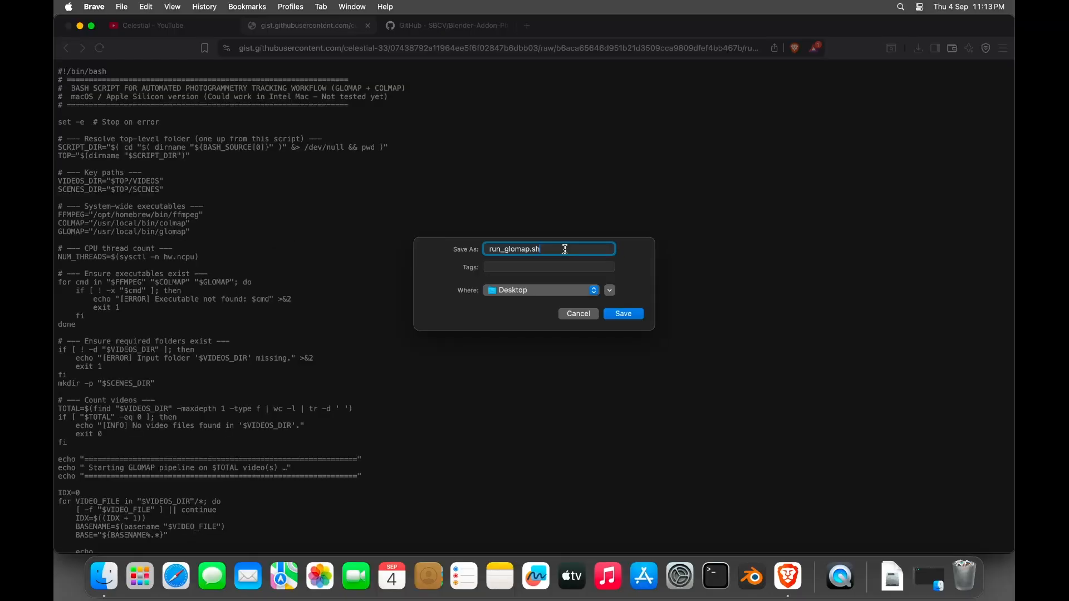
left_click(622, 314)
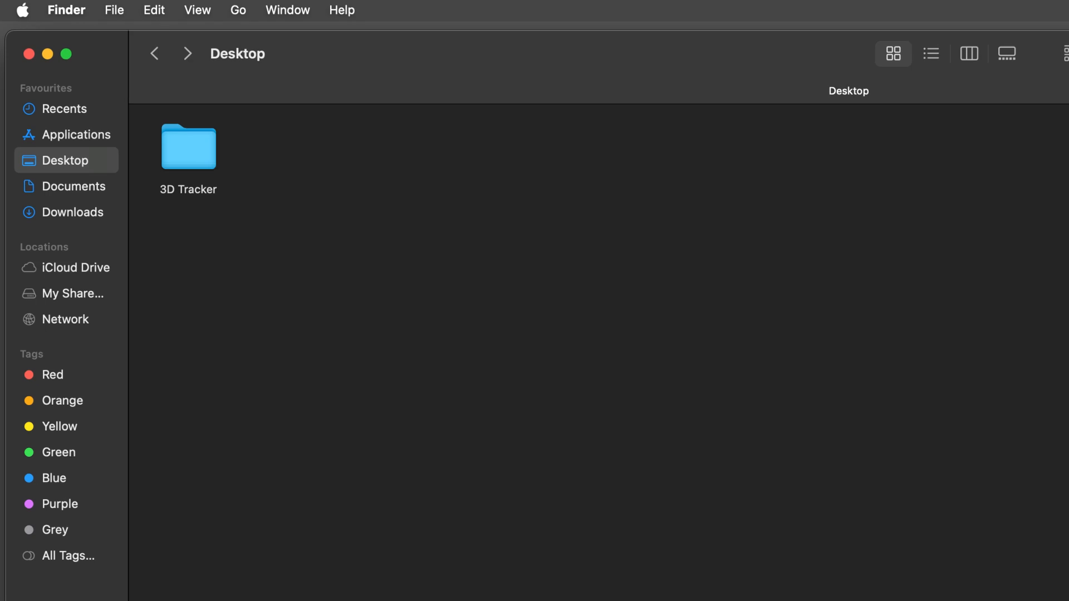
Open the 3D Tracker folder and name a new subfolder VIDEOS.
double_click(188, 146)
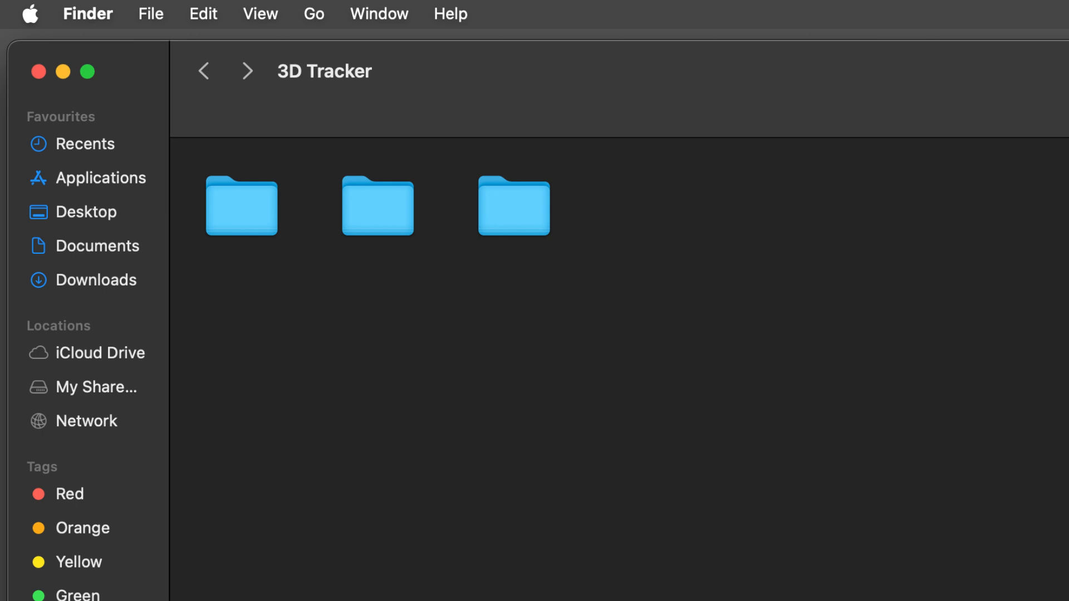
type("VIDEOS")
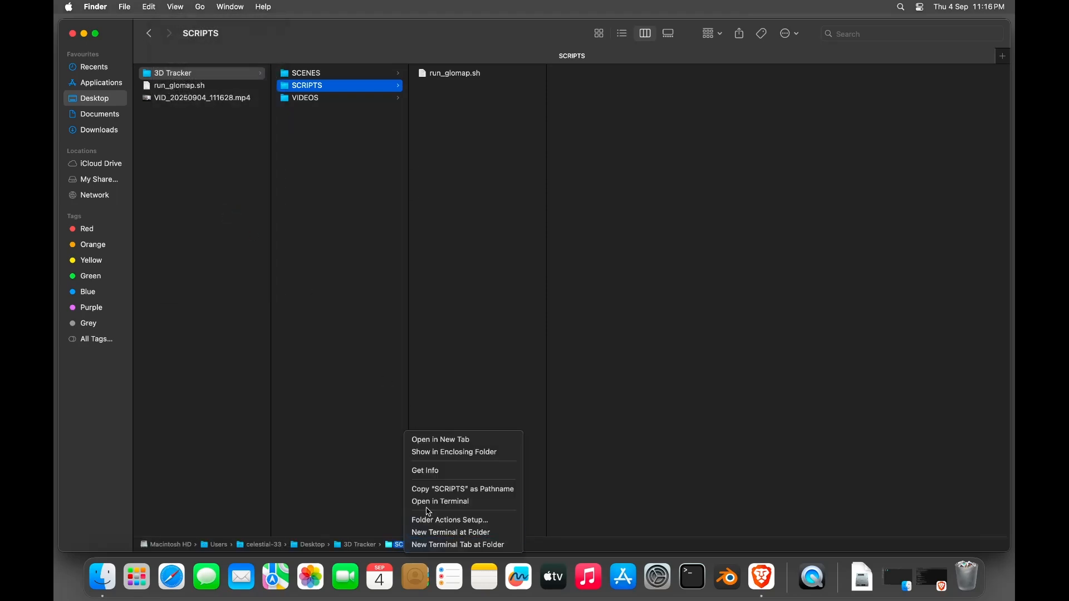
mouse_move(440, 501)
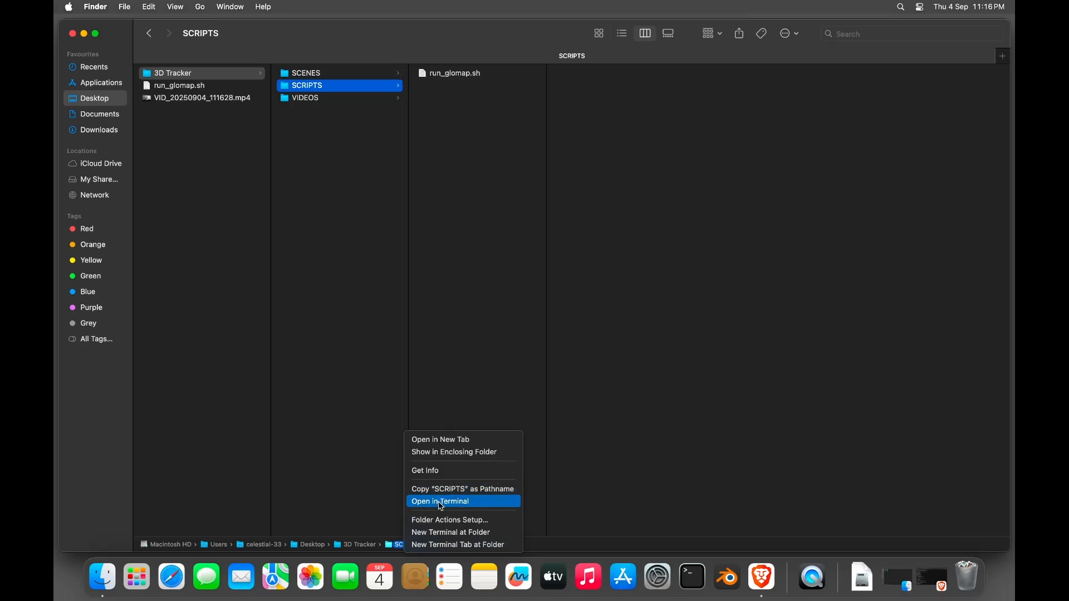
Open a Terminal session from the SCRIPTS folder in the path bar.
left_click(440, 501)
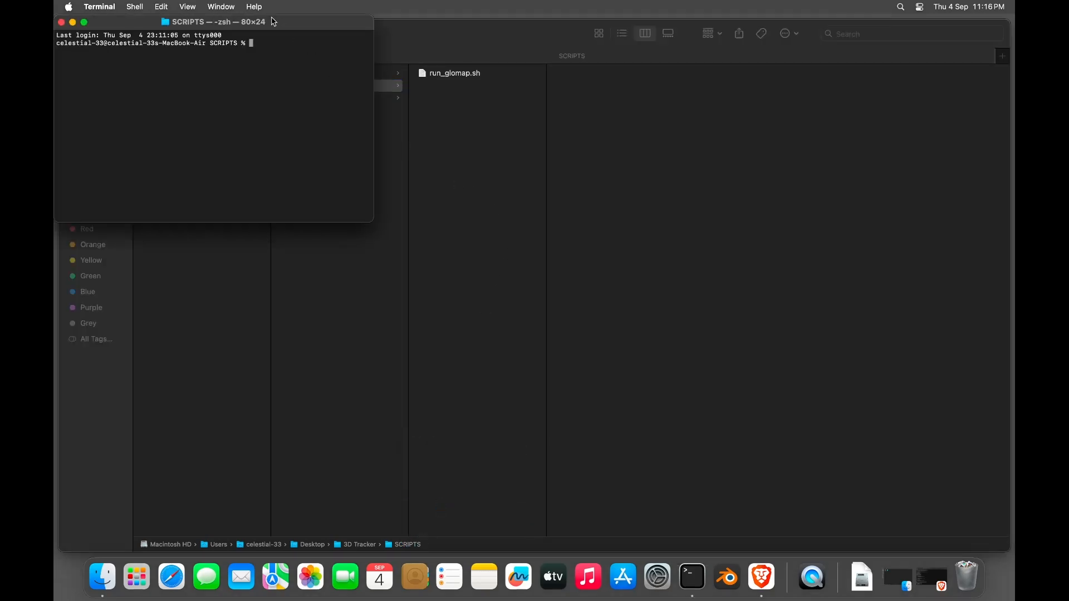
Maximise Terminal, run chmod +x ./run_glomap.sh, then launch ./run_glomap.sh.
left_click(84, 22)
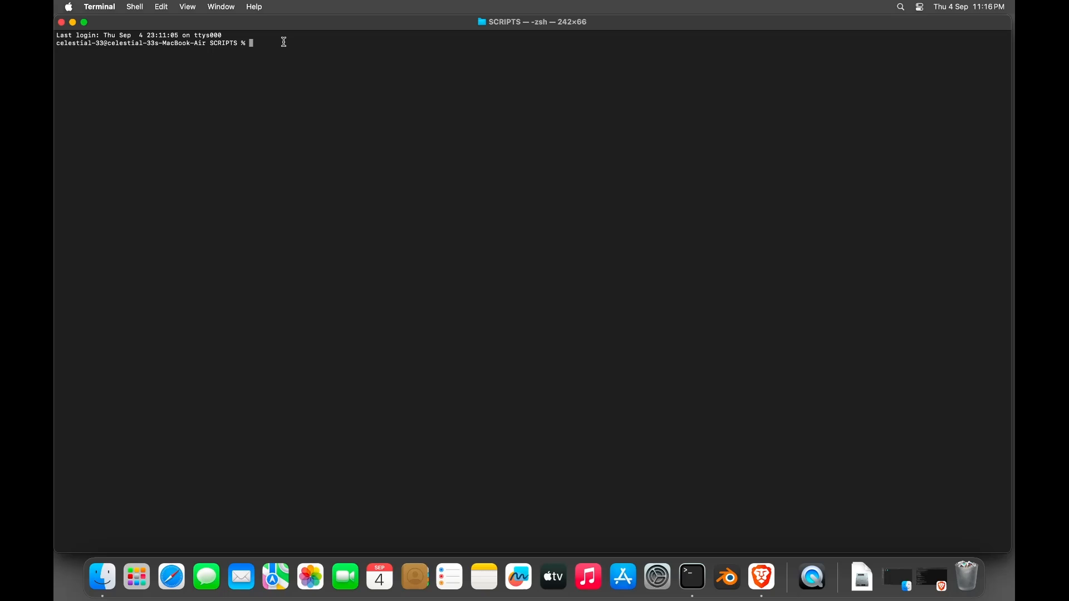
type("chmod +x ./run_glomap.sh")
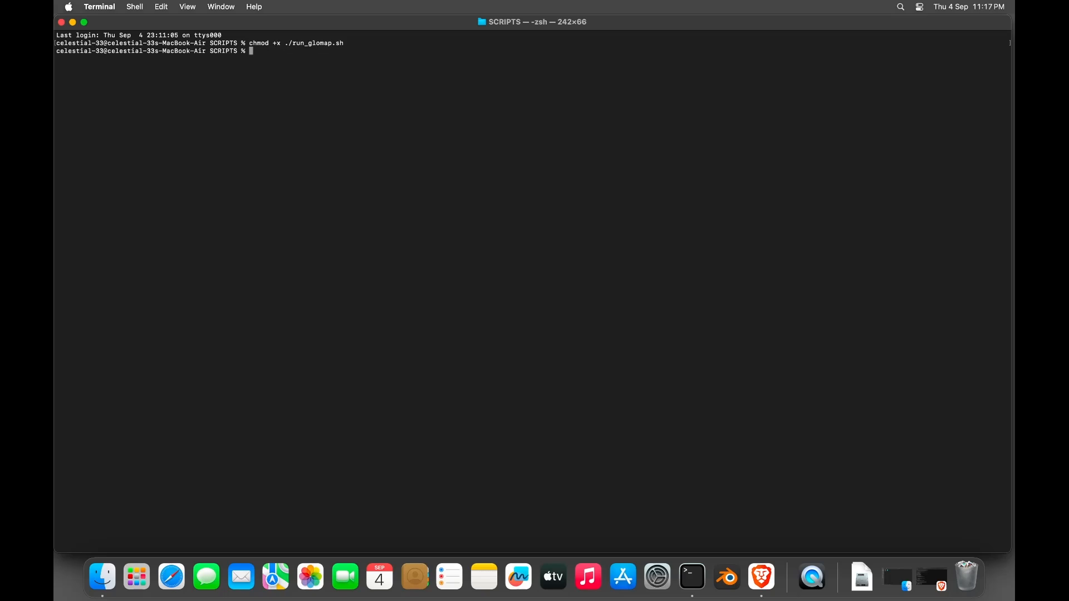
type("./run_glomap.sh")
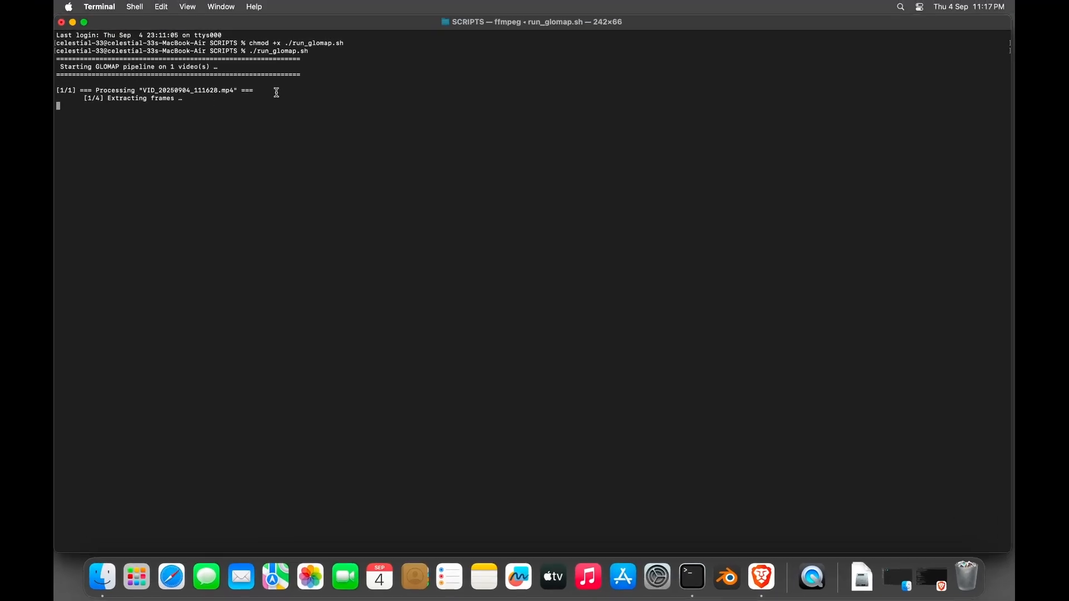
mouse_move(297, 92)
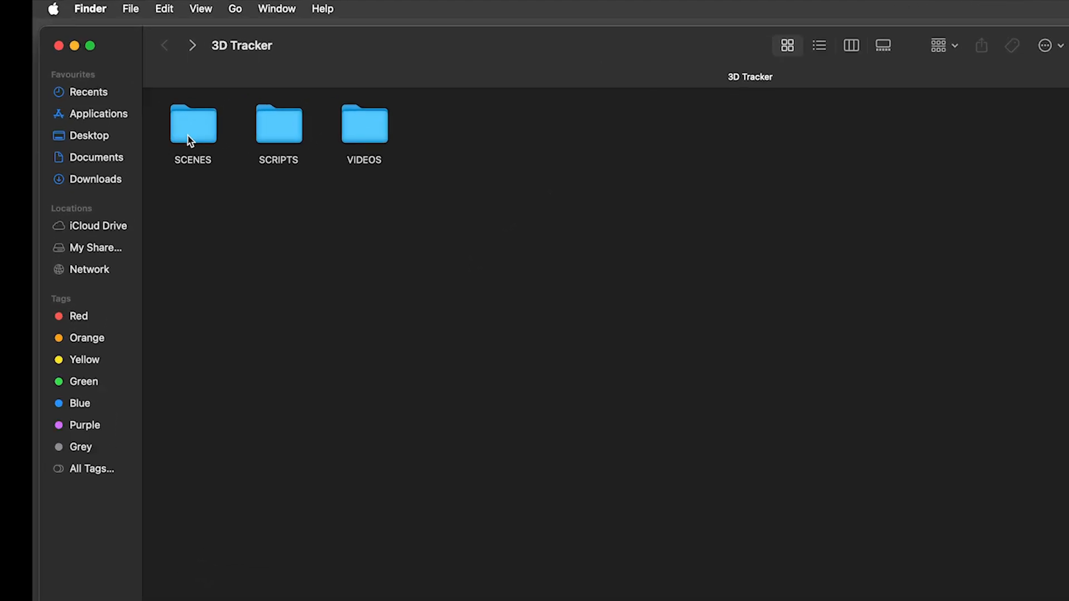
Open SCENES, then the VID_20250904_111628 results folder.
double_click(193, 124)
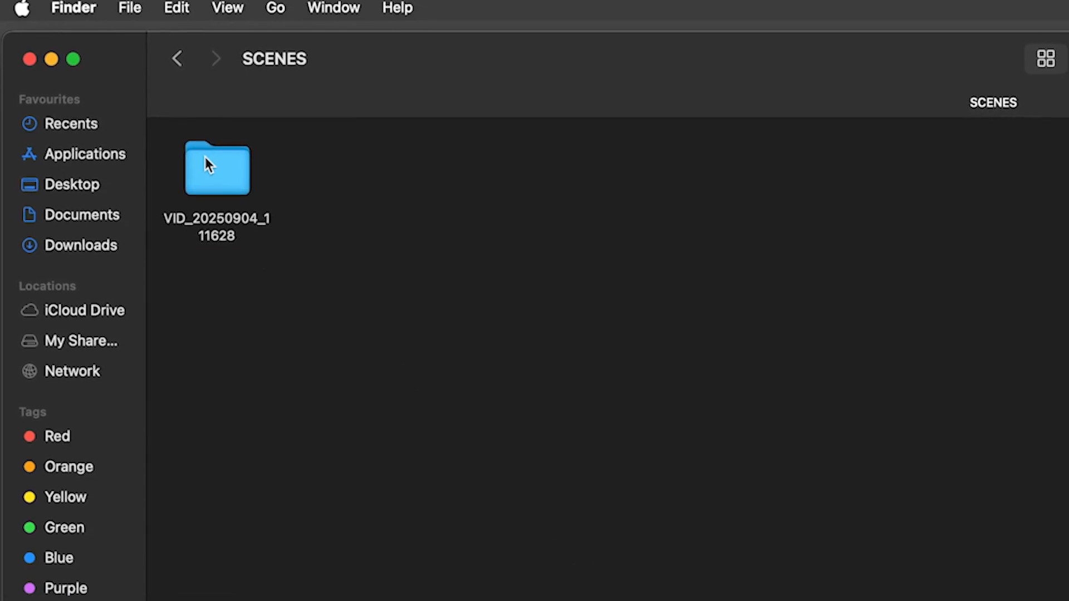
double_click(217, 169)
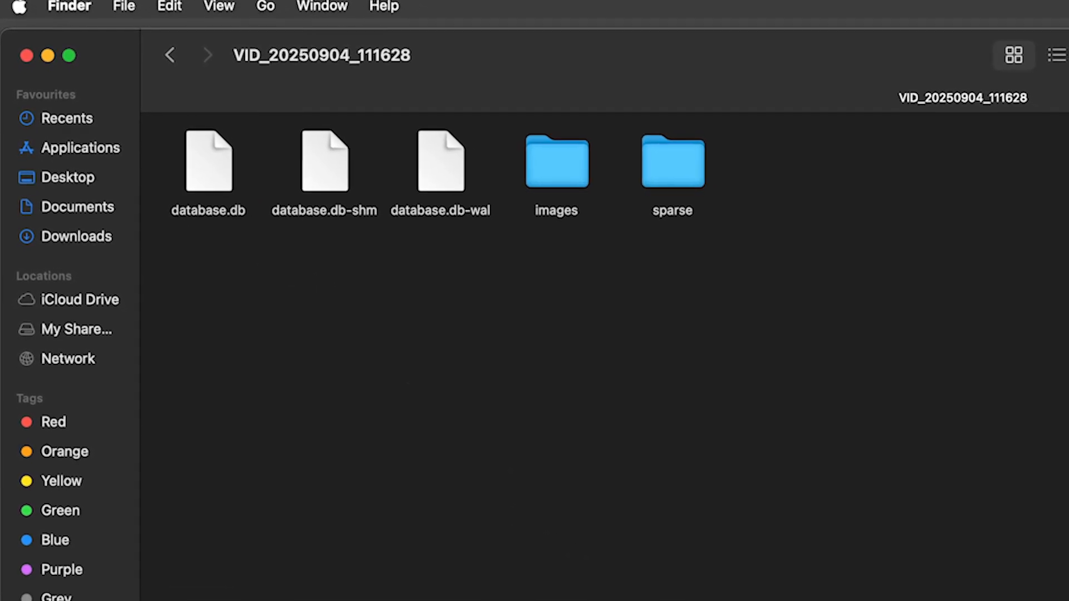